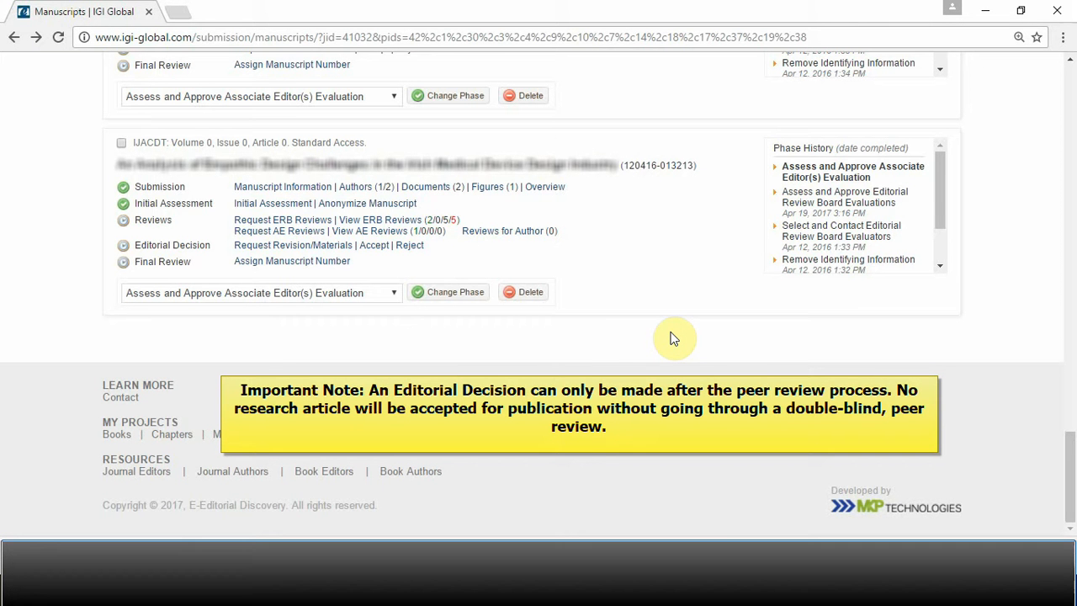
mouse_move(383, 263)
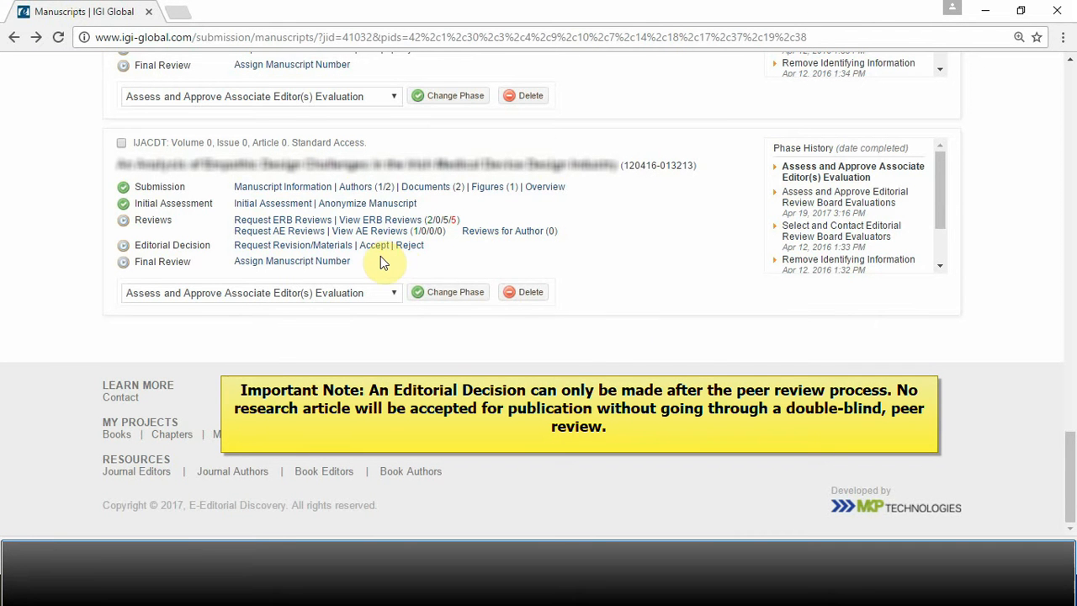
Open the Accept page and scroll to the Step 2 acceptance email using the include-evaluations template.
click(375, 245)
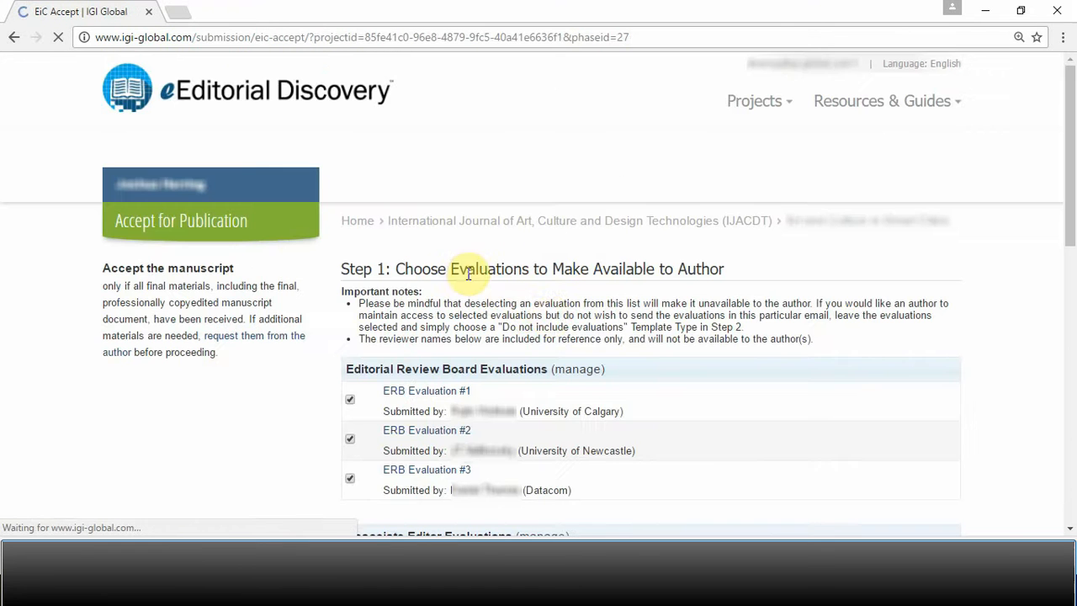
scroll(down, 3)
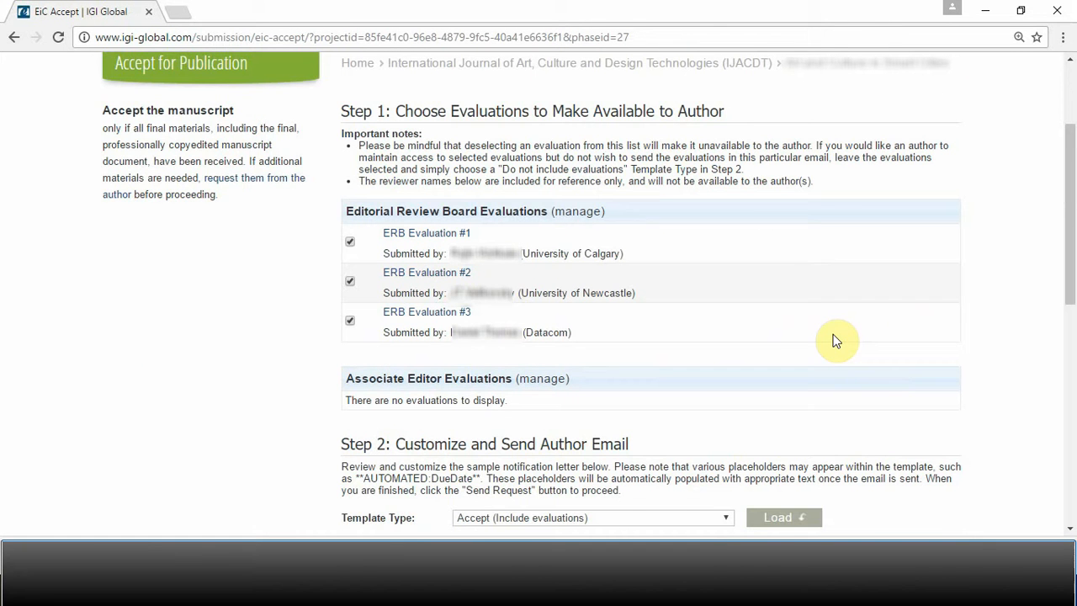
scroll(down, 3)
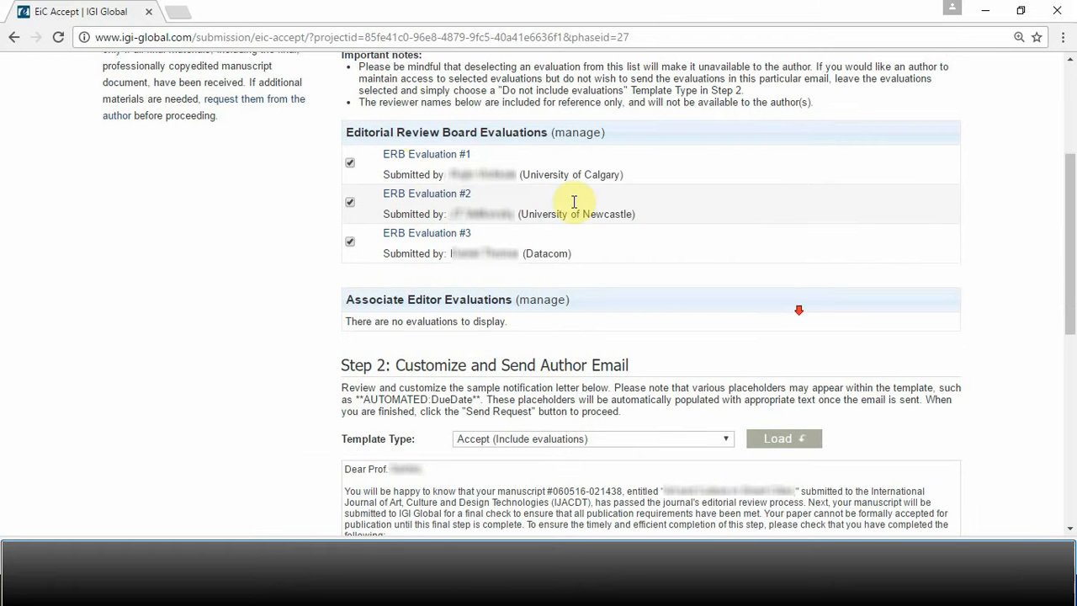
scroll(down, 3)
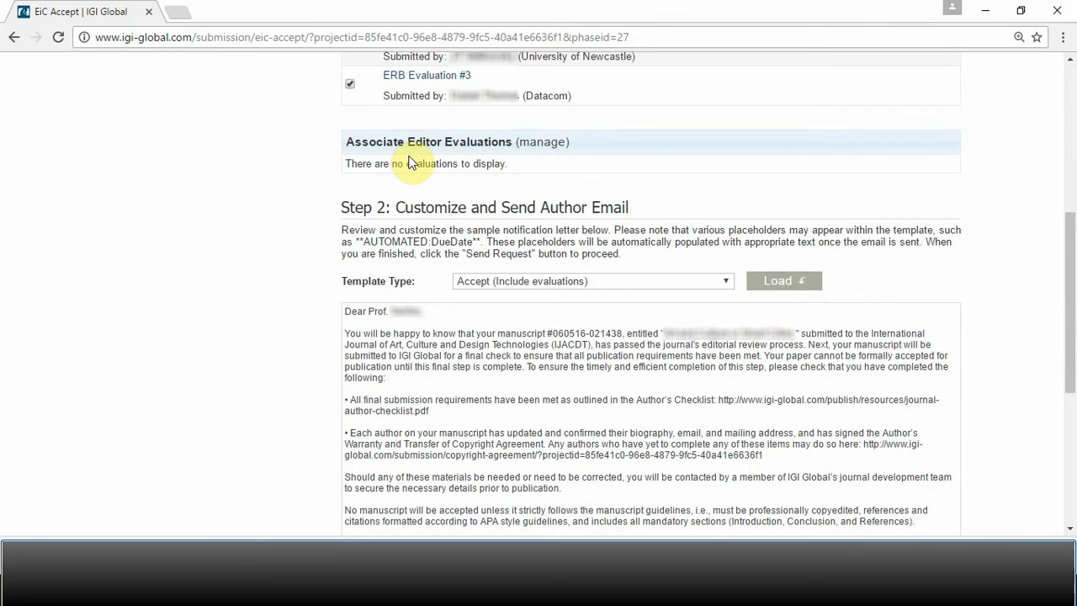
scroll(down, 3)
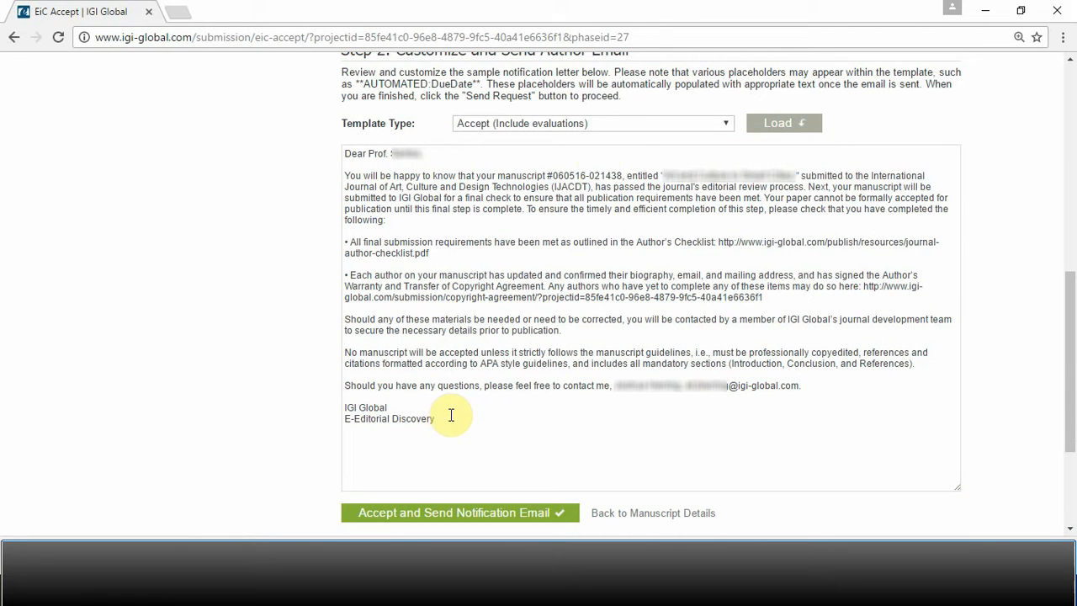
Activate the unchanged acceptance email body for editing.
click(591, 123)
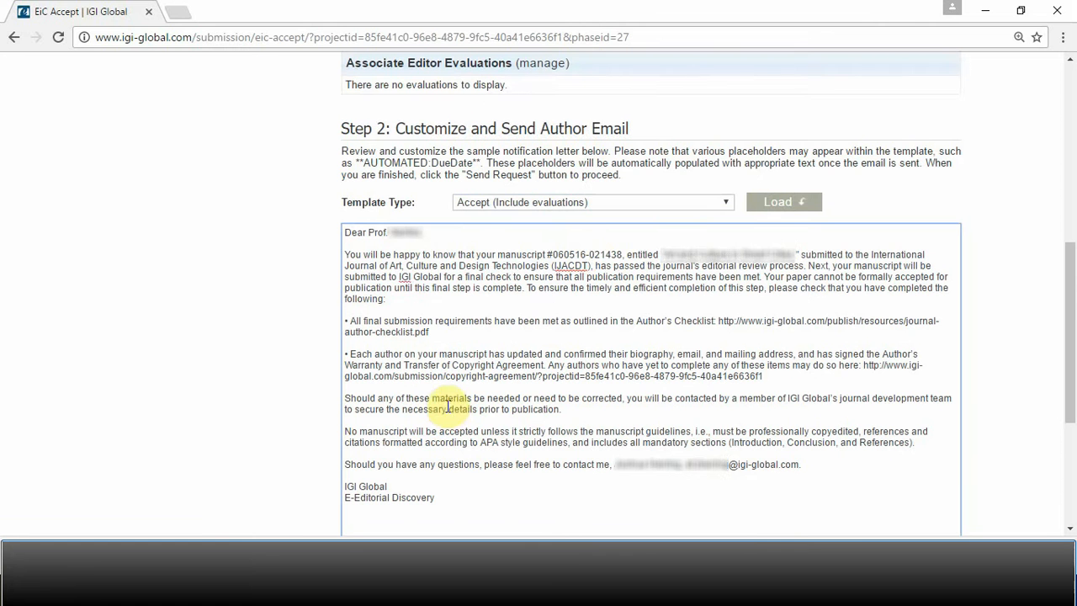
mouse_move(412, 299)
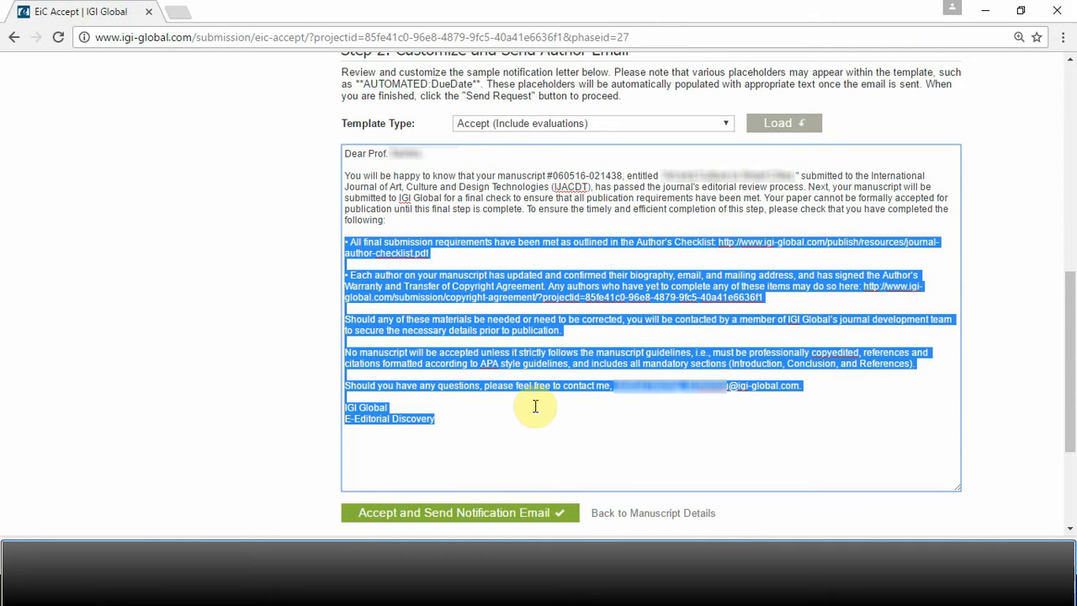
mouse_move(492, 438)
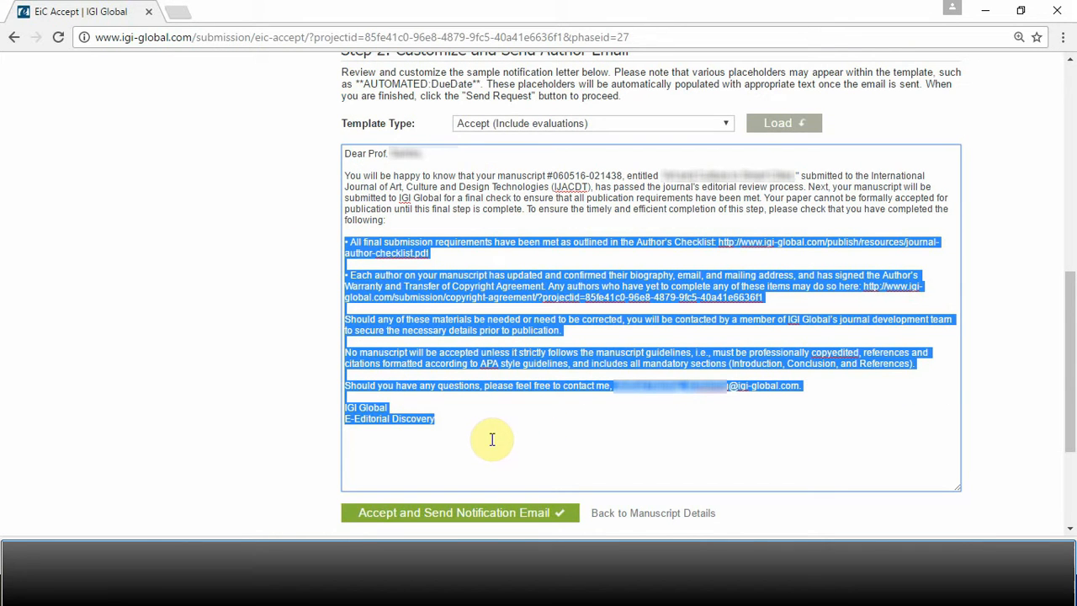
mouse_move(487, 430)
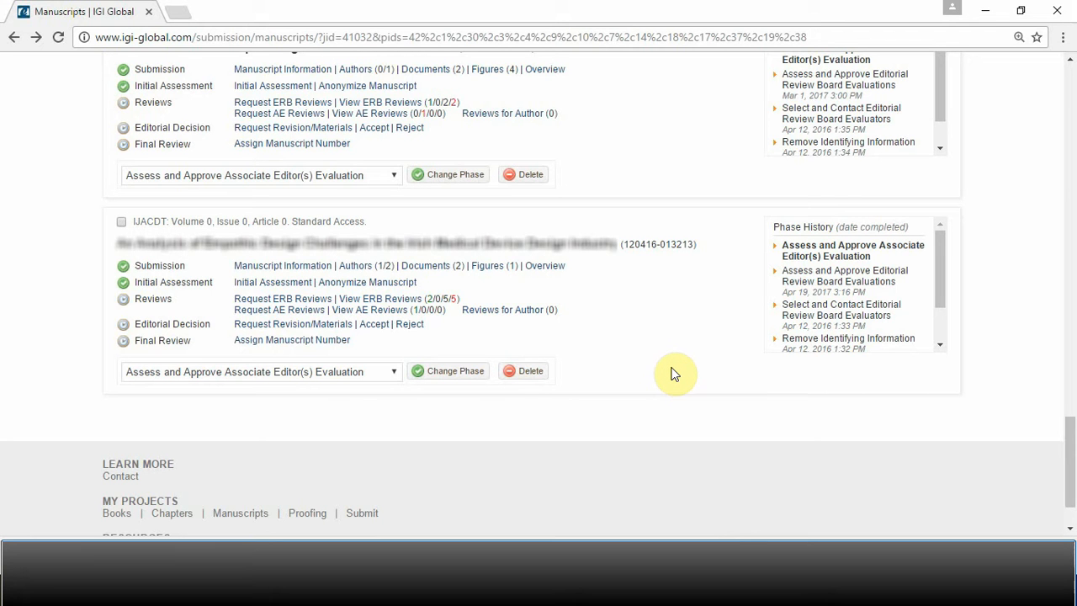
mouse_move(601, 348)
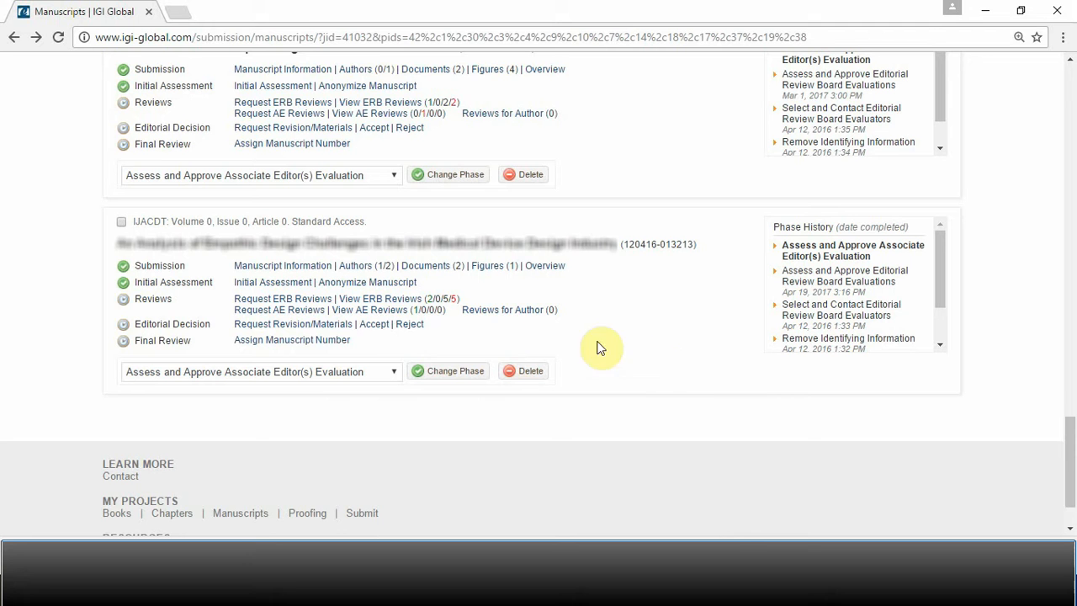
mouse_move(289, 323)
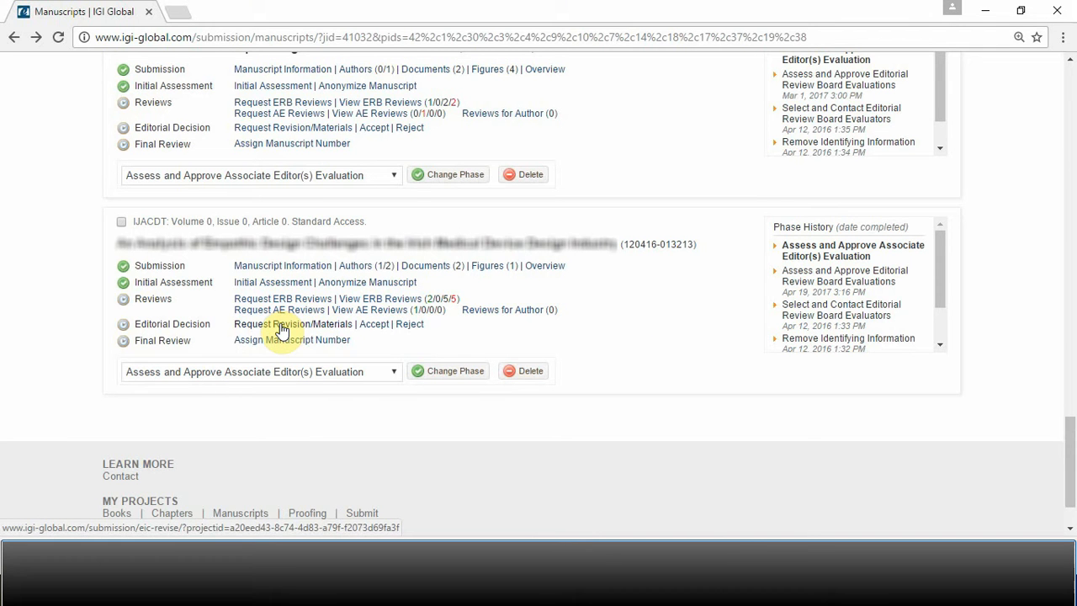
Open Request Revision/Materials for the second manuscript and scroll to its revision email.
click(292, 323)
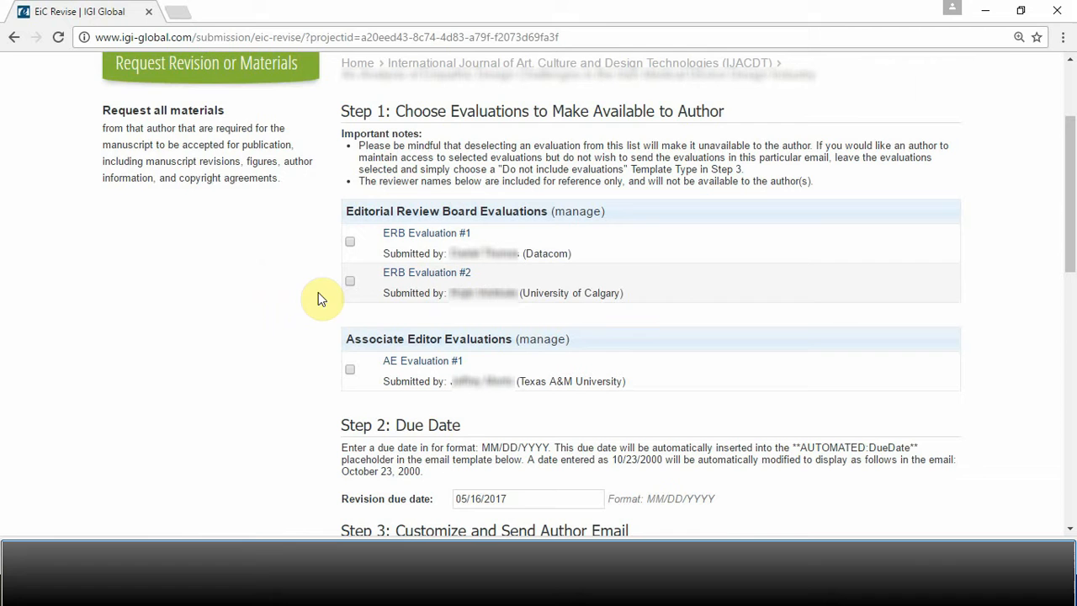
mouse_move(677, 269)
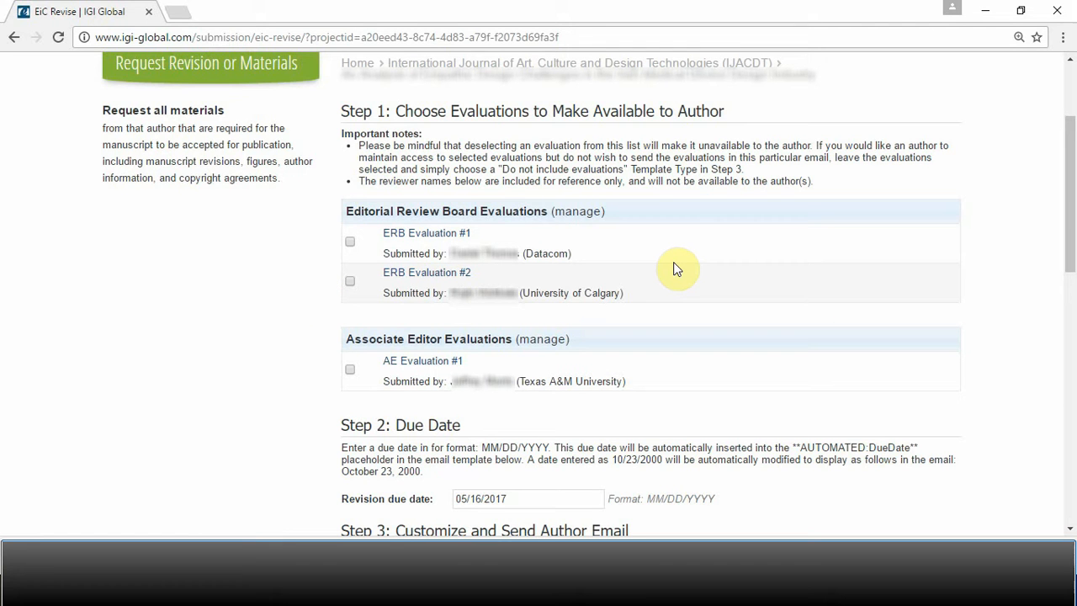
mouse_move(482, 278)
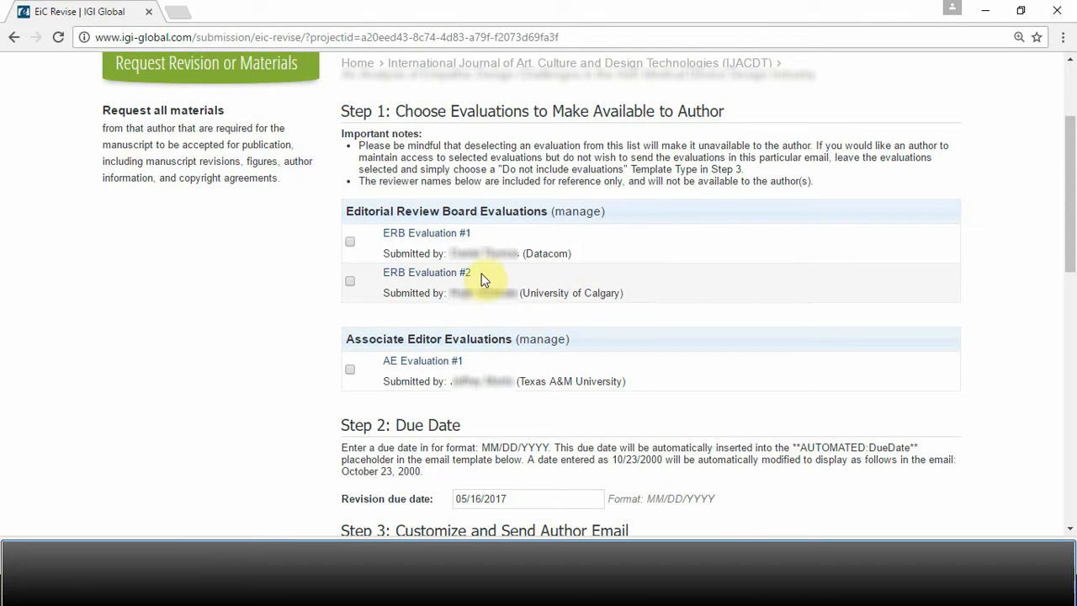
mouse_move(476, 366)
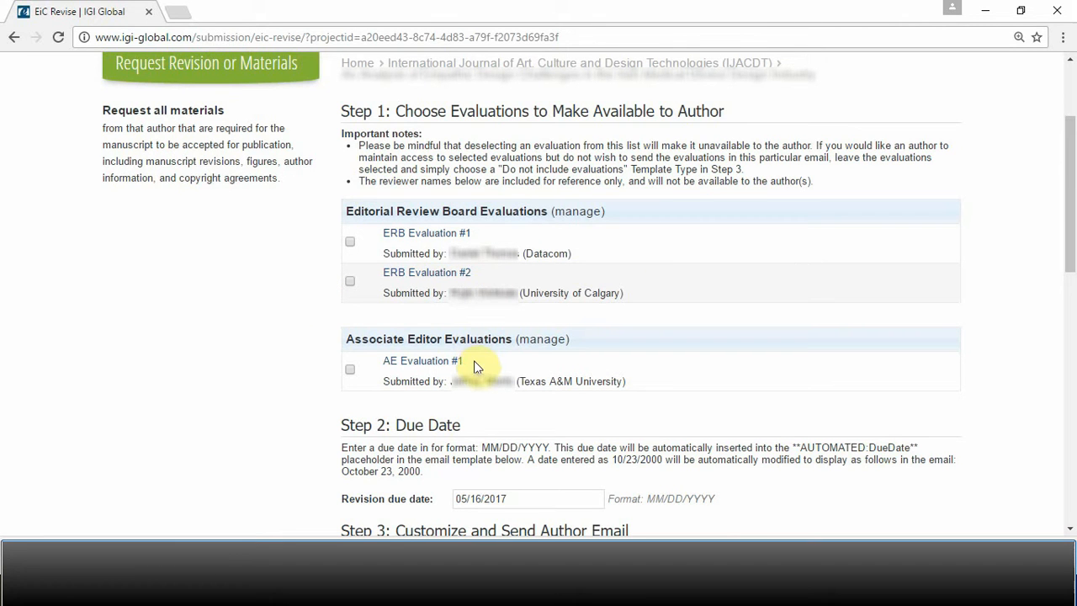
scroll(down, 3)
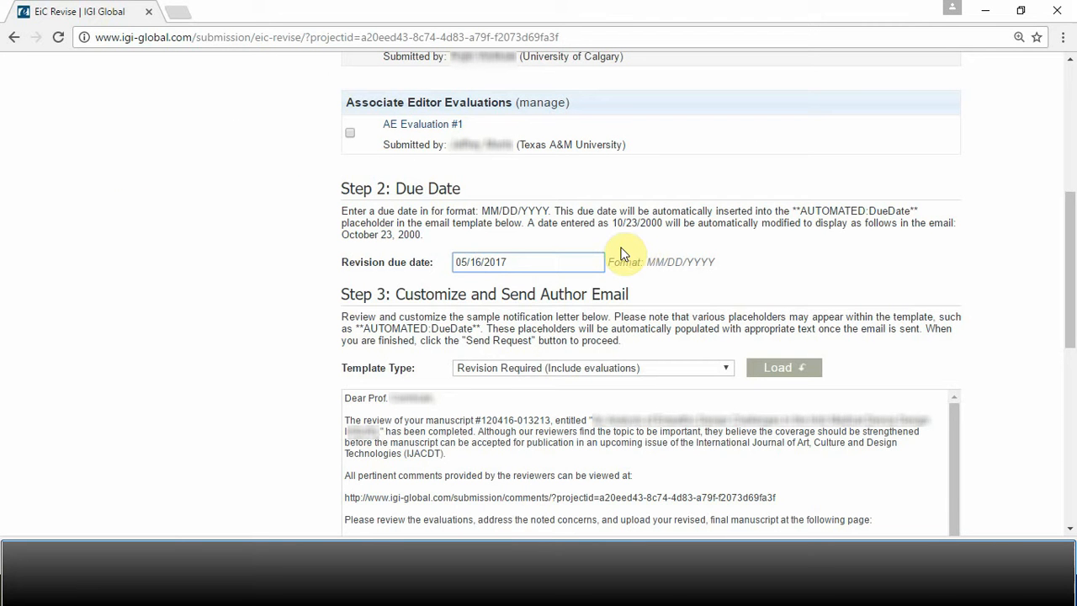
Try the revision due date field, leaving it at 05/16/2017, and scroll through the email.
click(471, 261)
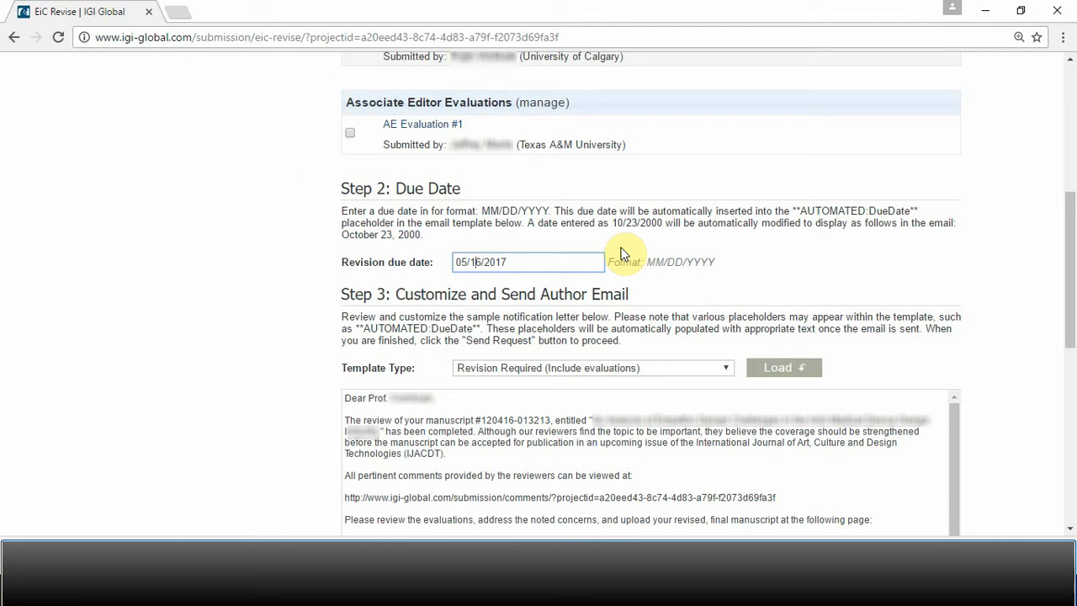
text(6)
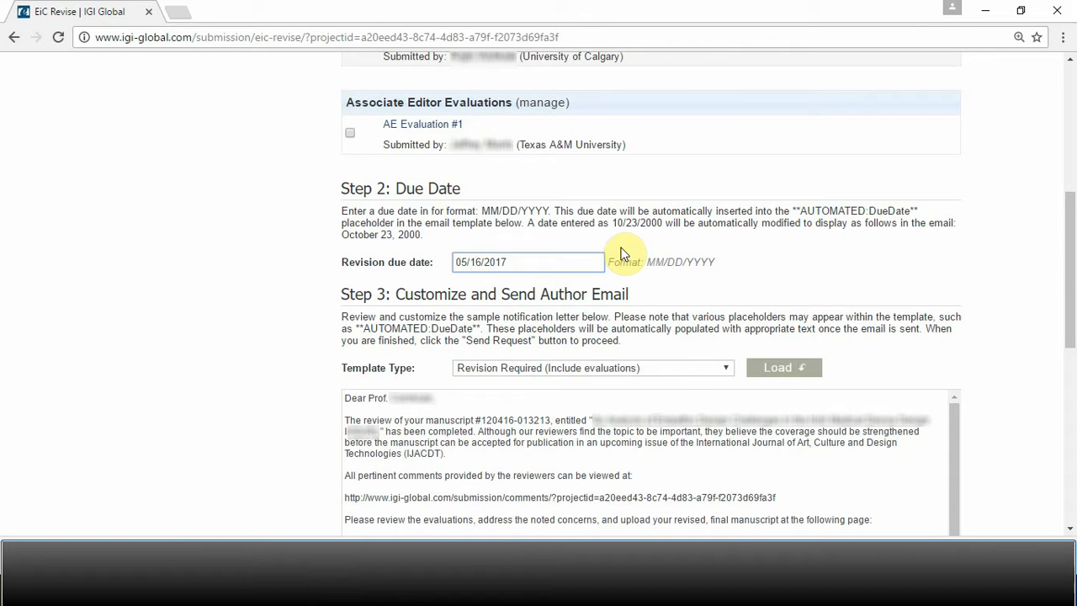
scroll(down, 3)
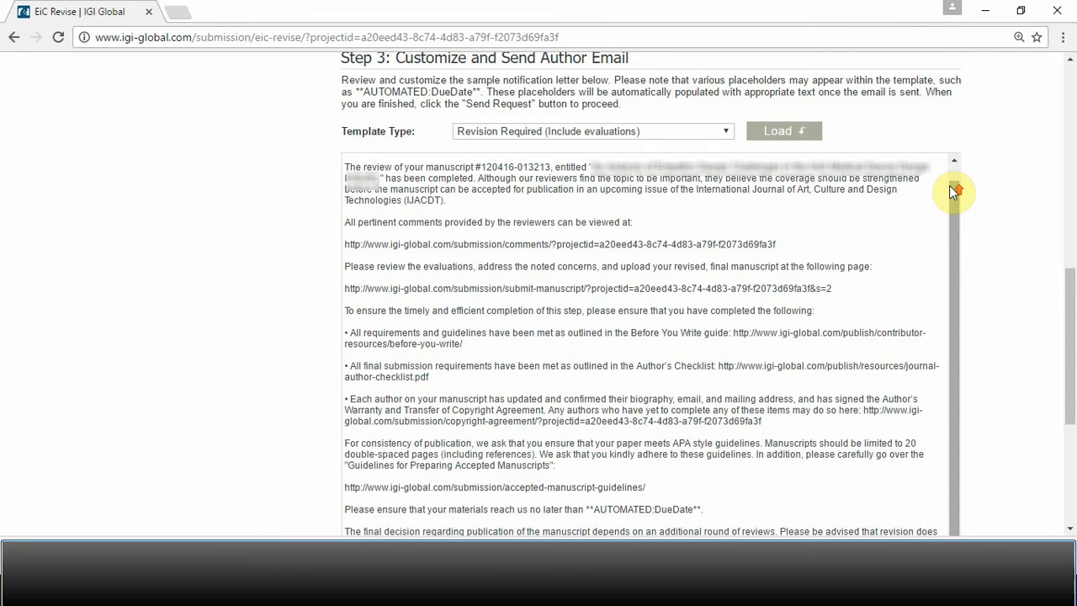
scroll(up, 3)
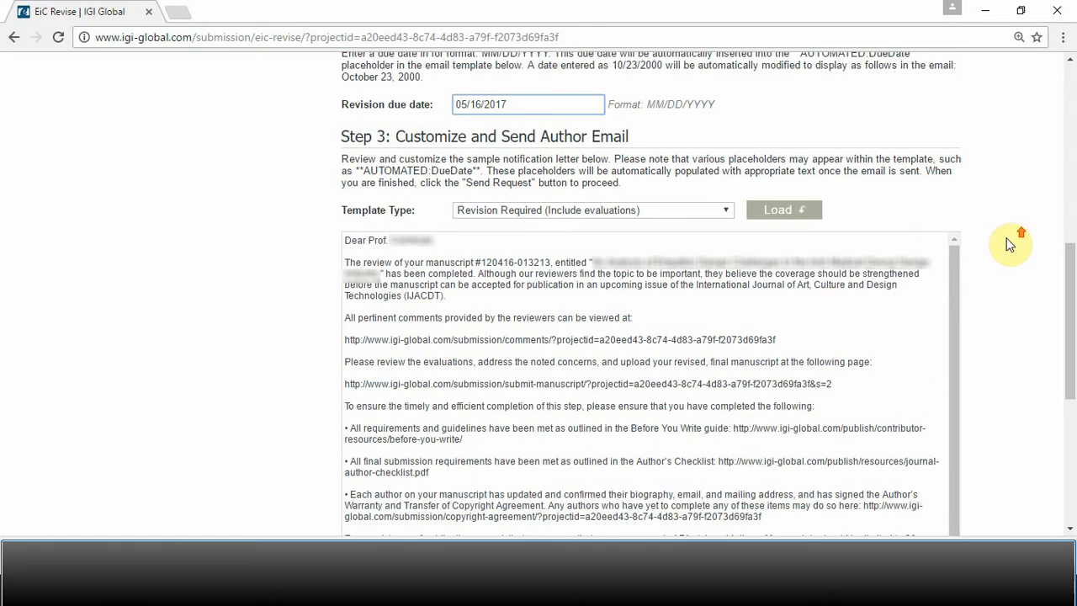
scroll(down, 3)
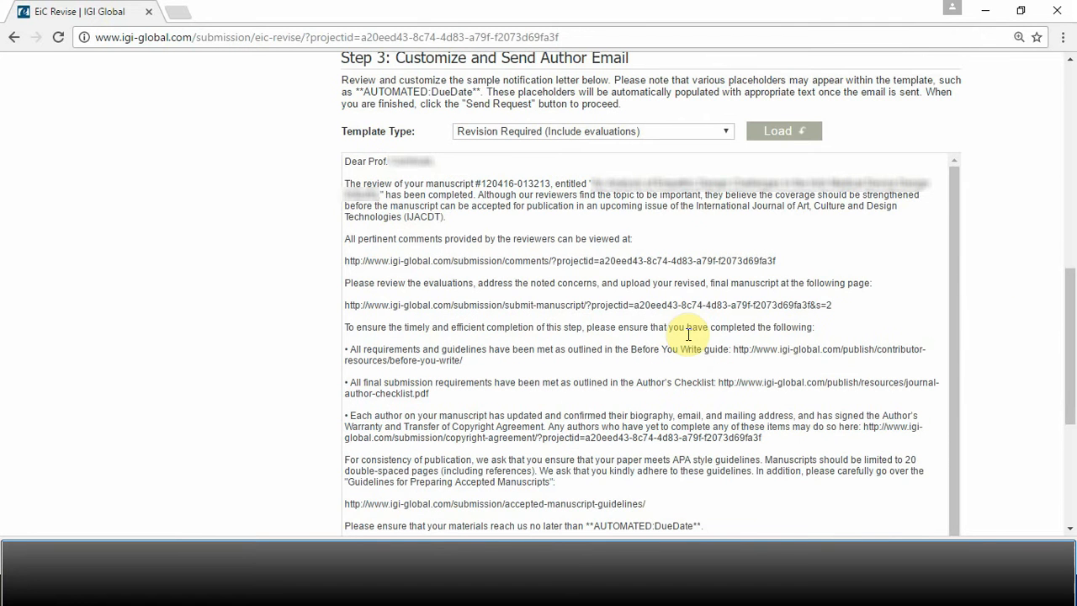
mouse_move(693, 332)
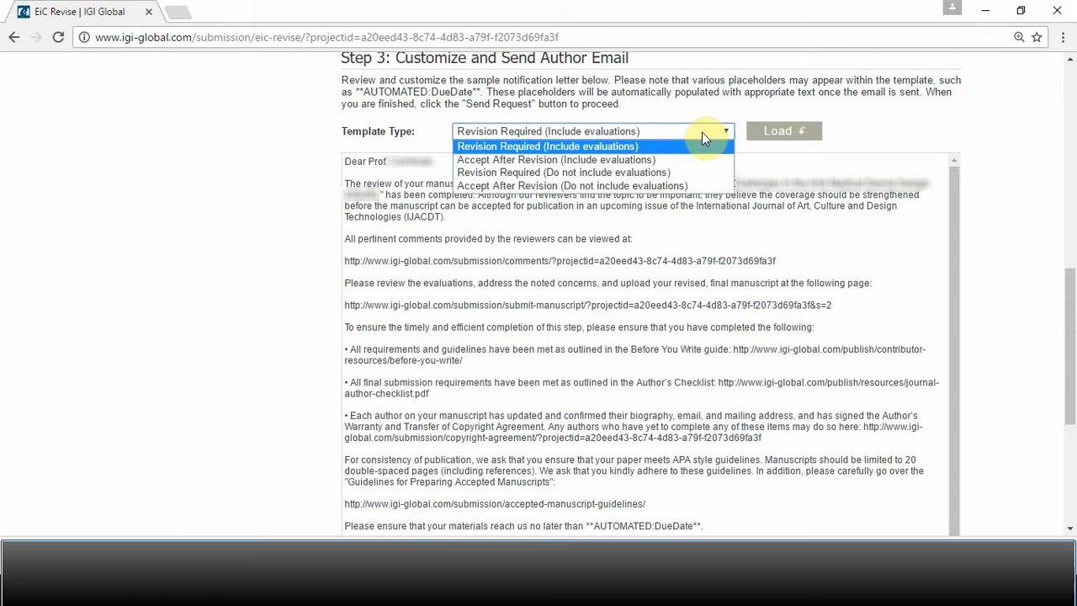
mouse_move(694, 147)
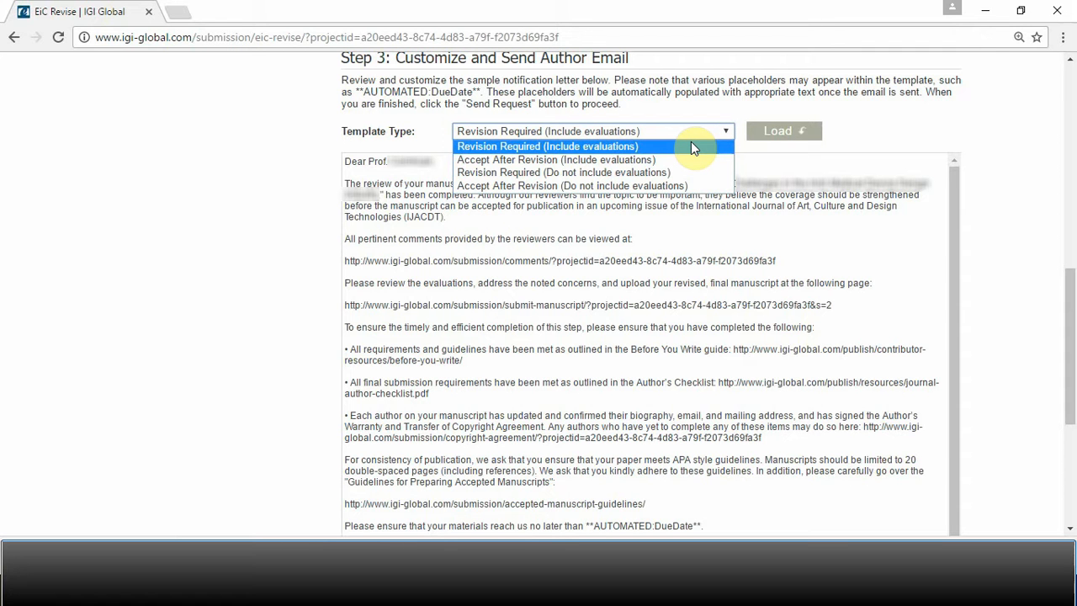
mouse_move(690, 146)
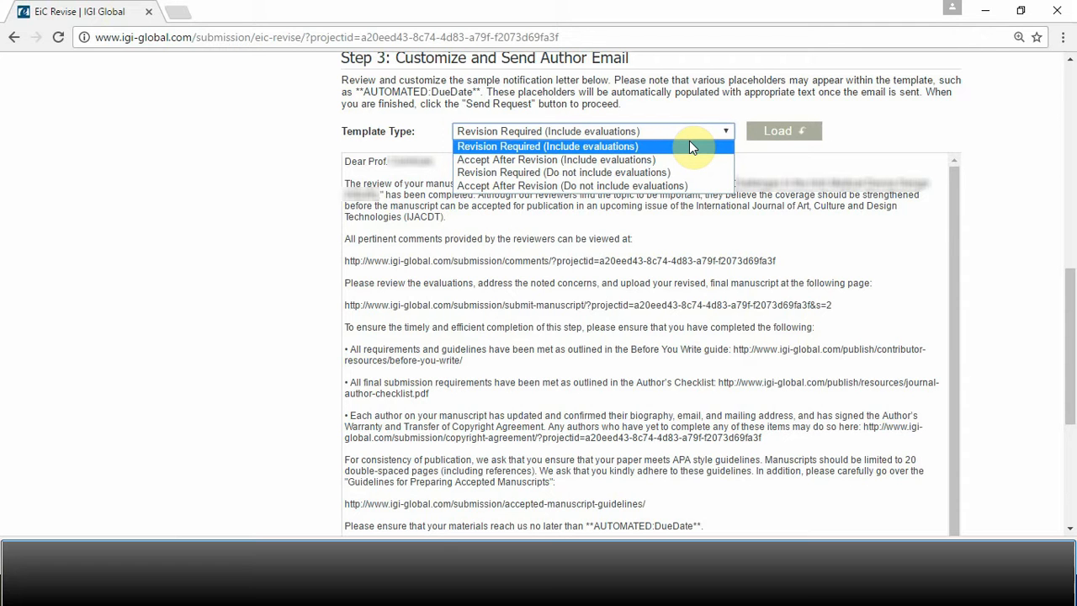
mouse_move(682, 172)
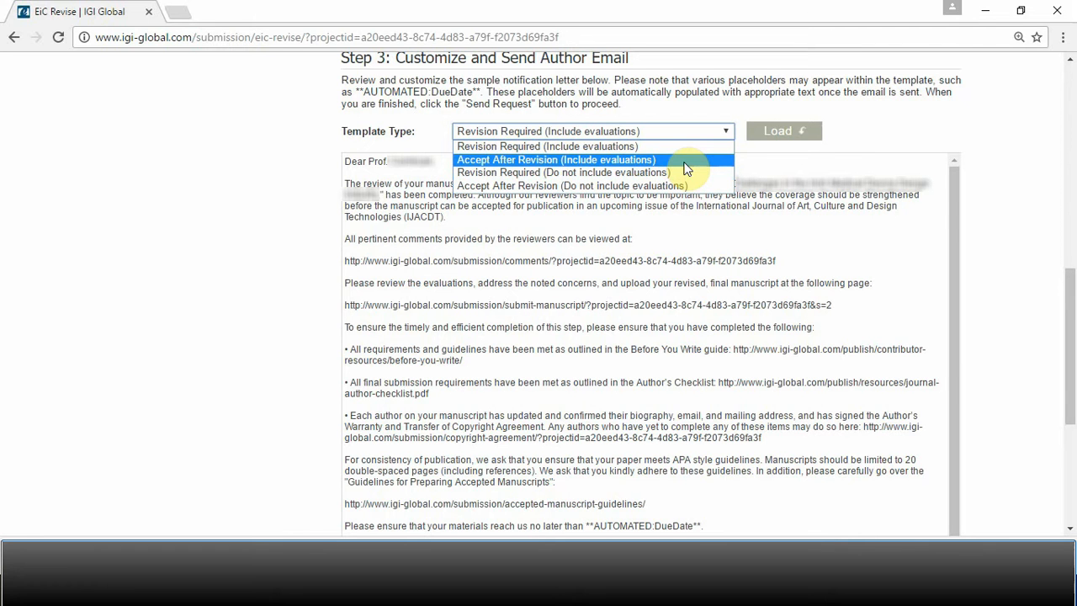
Select 'Accept After Revision (Include evaluations)' in the Template Type dropdown.
click(556, 160)
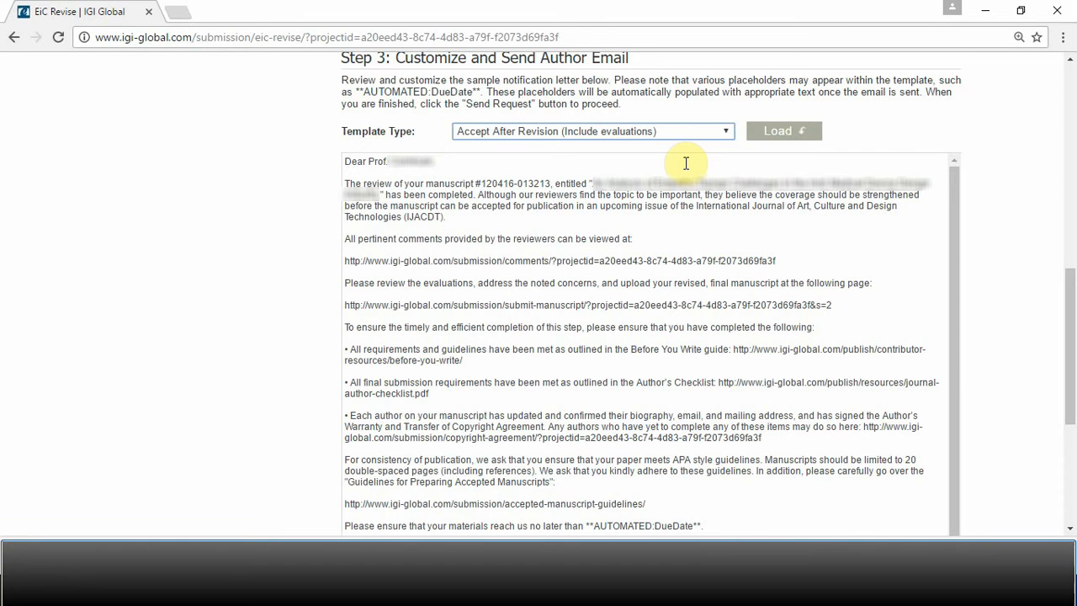
Load the Accept After Revision template into the author email and recheck the template choices.
click(782, 130)
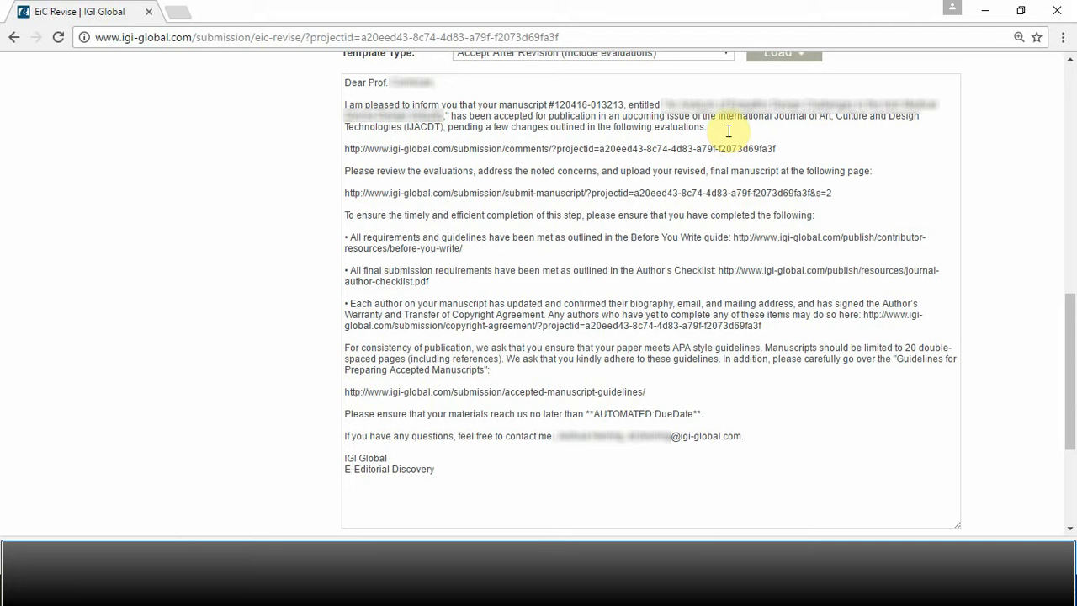
scroll(up, 3)
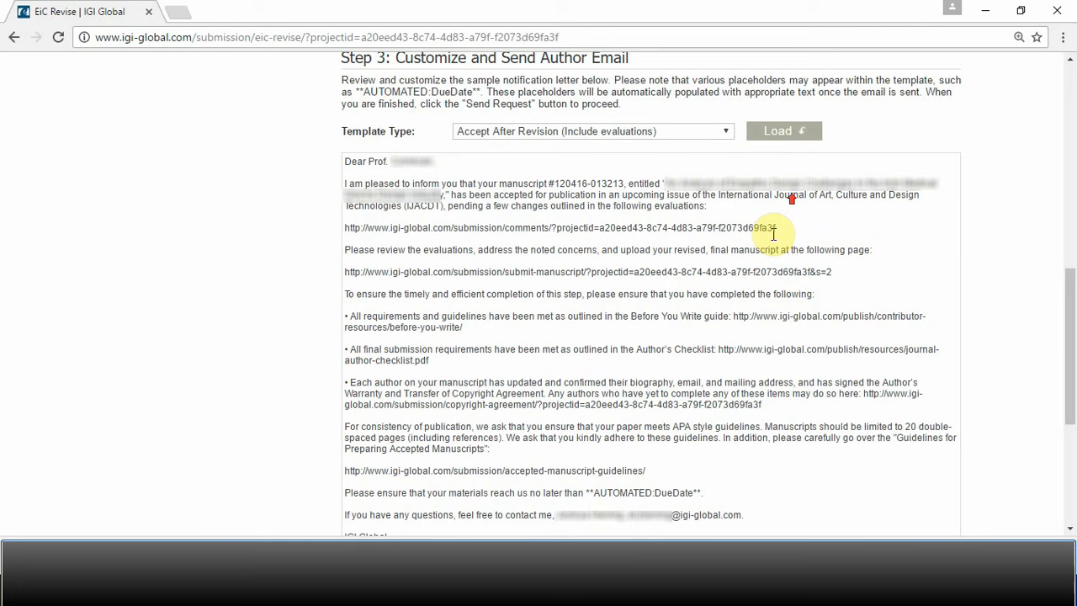
mouse_move(761, 315)
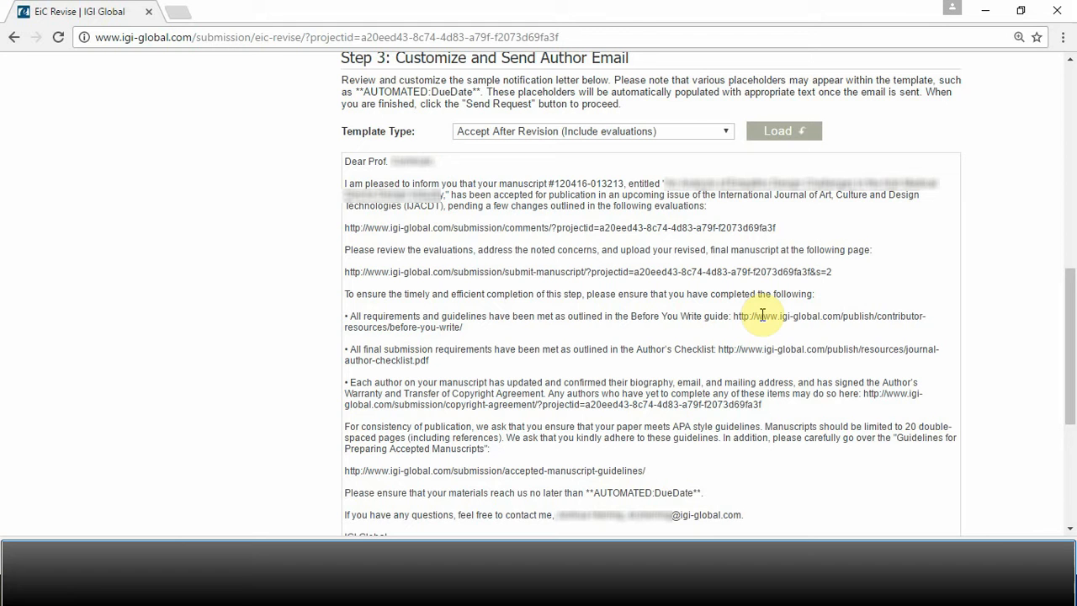
click(723, 130)
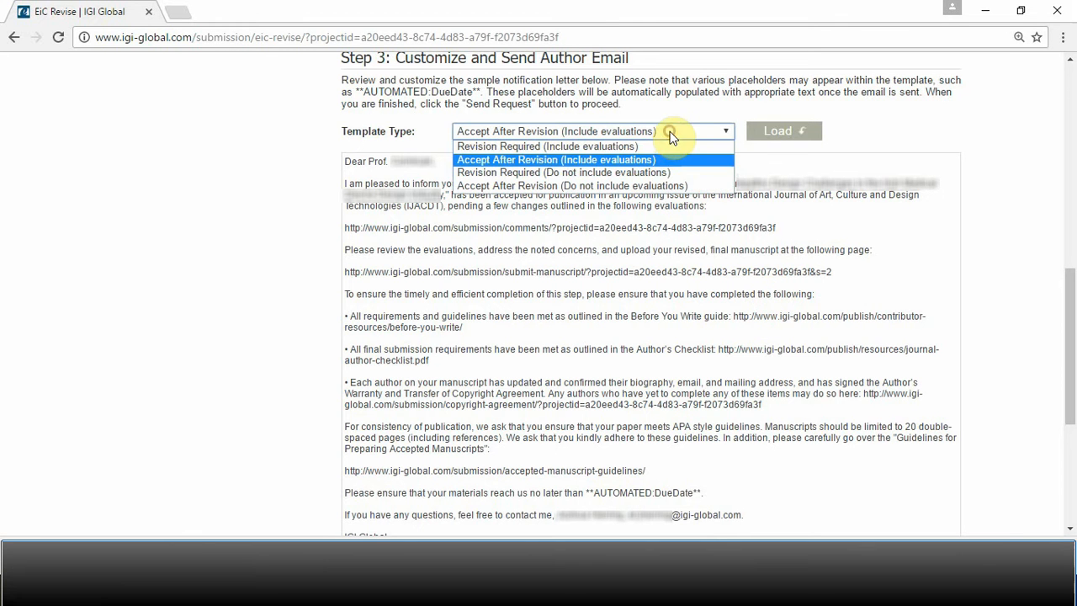
mouse_move(640, 186)
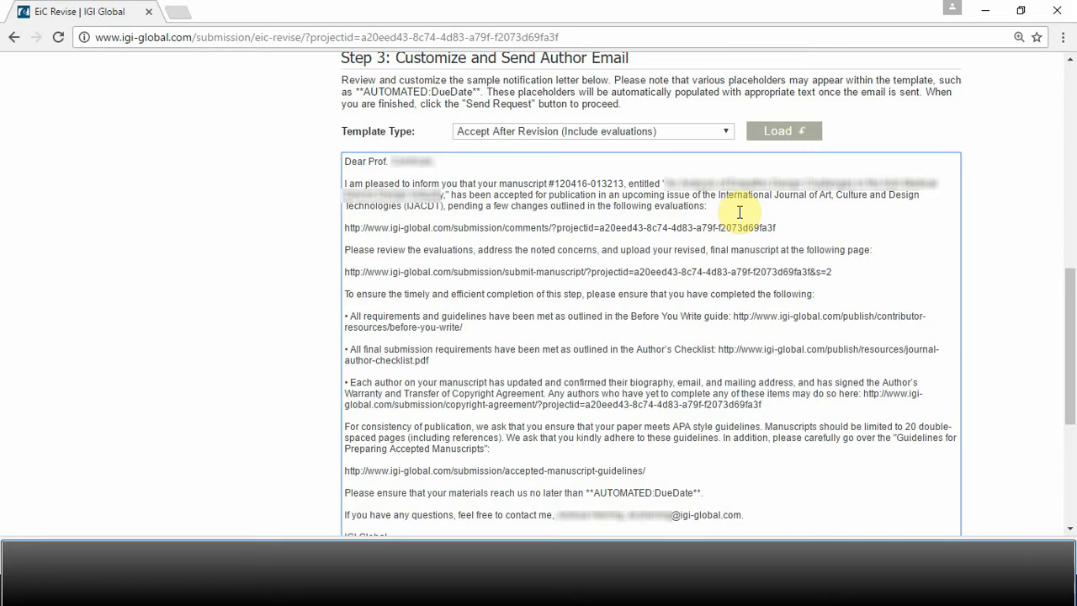
Read through the loaded Accept After Revision letter end to end.
scroll(down, 3)
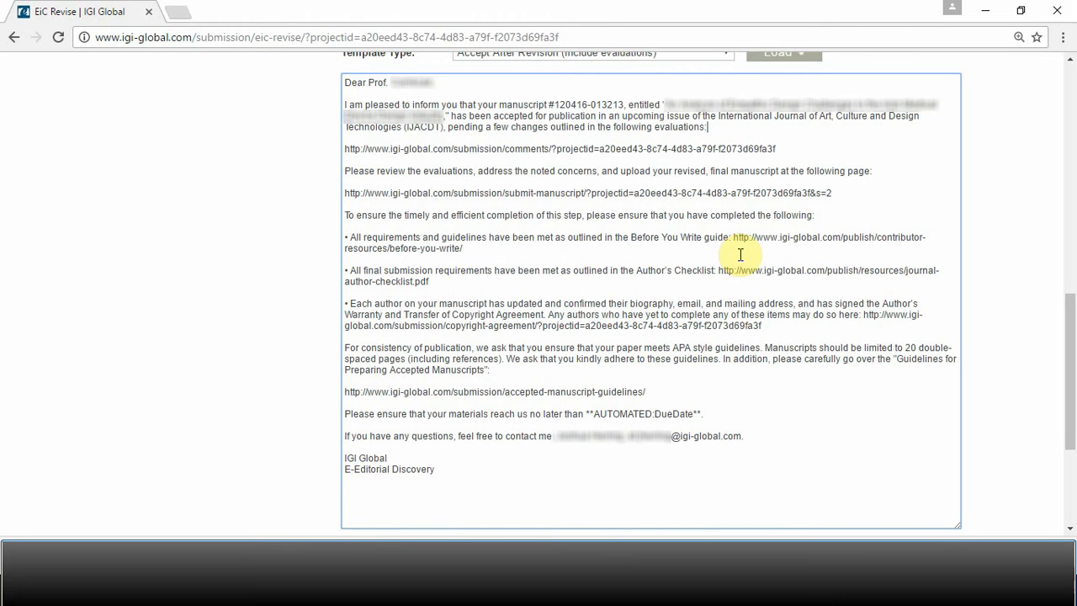
mouse_move(745, 281)
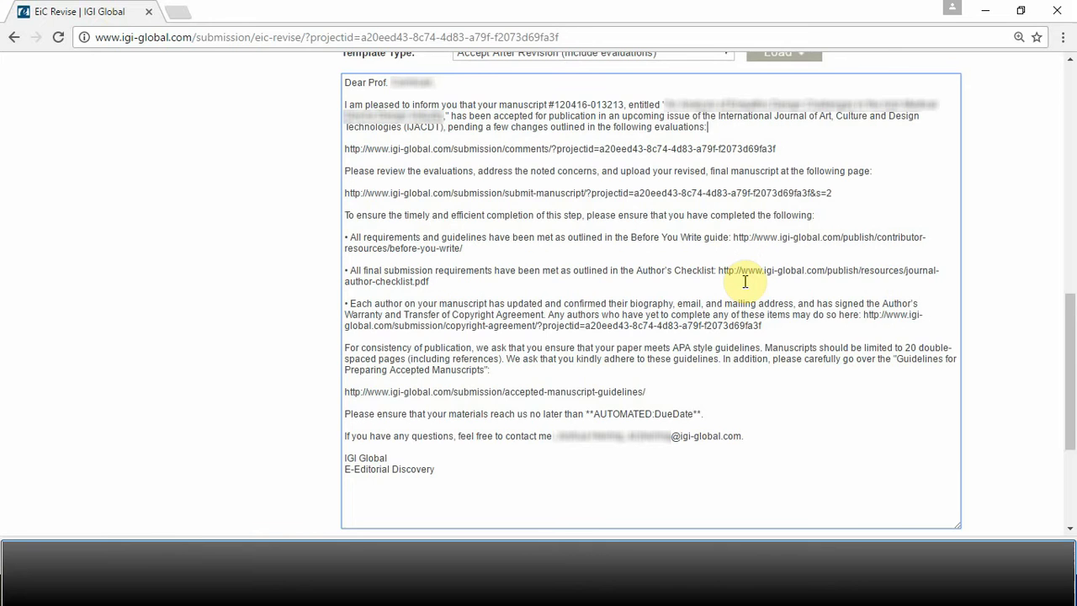
scroll(down, 3)
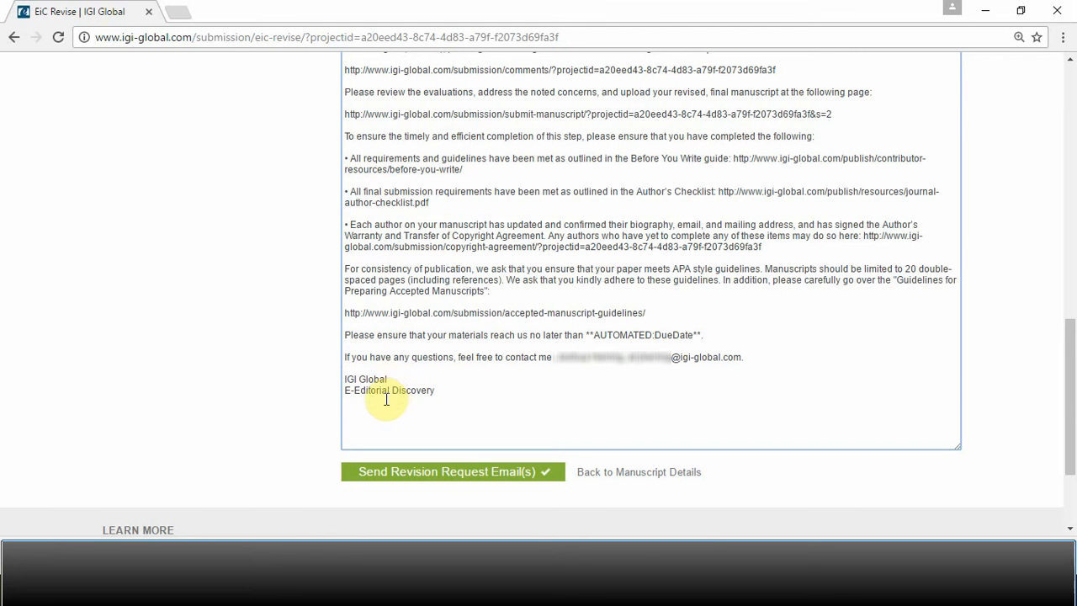
scroll(up, 3)
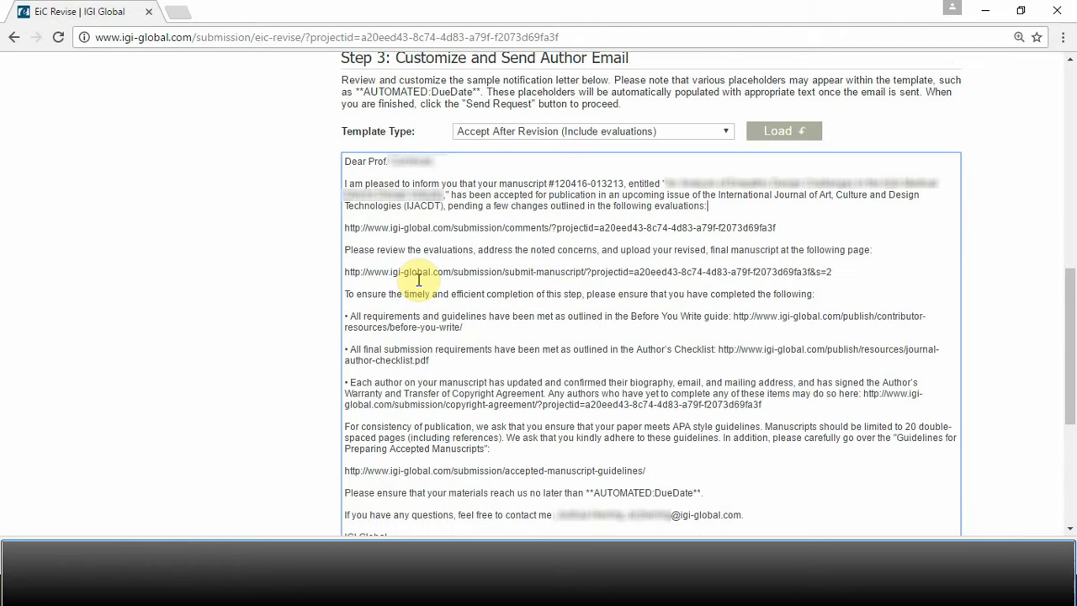
scroll(down, 3)
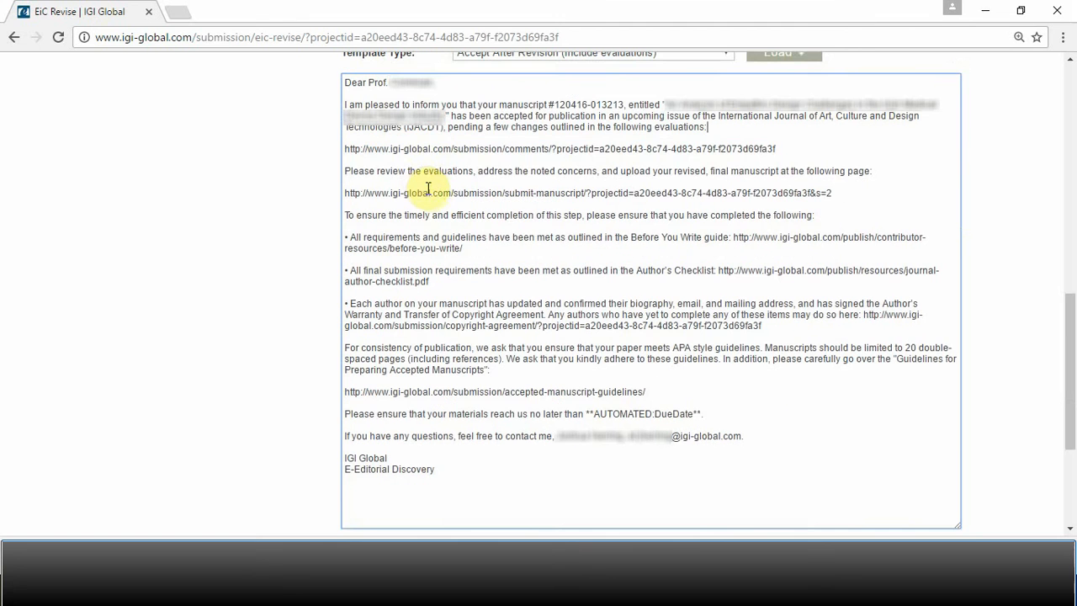
scroll(down, 3)
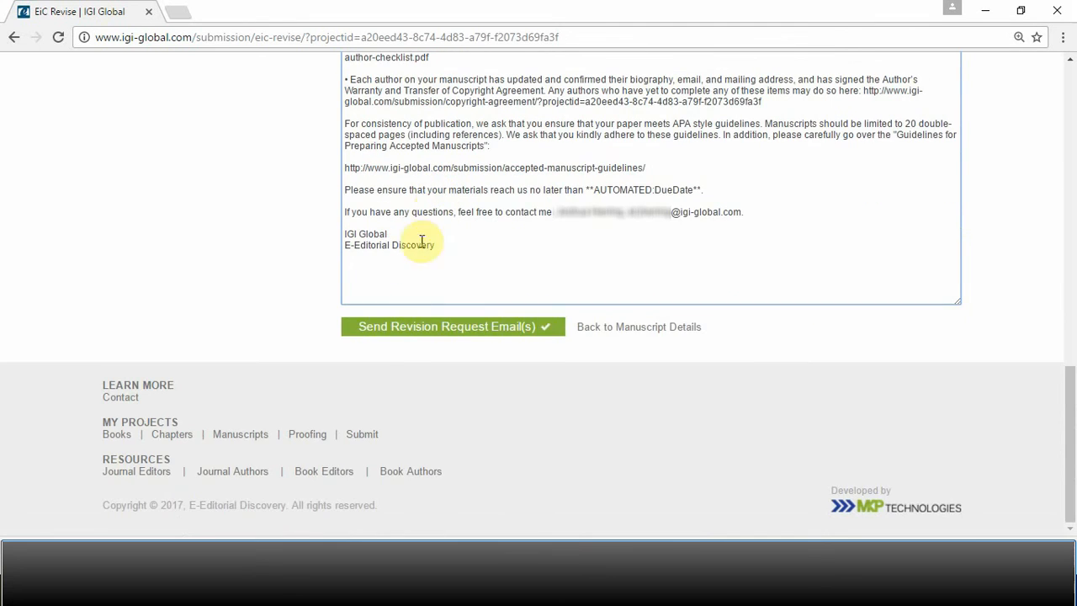